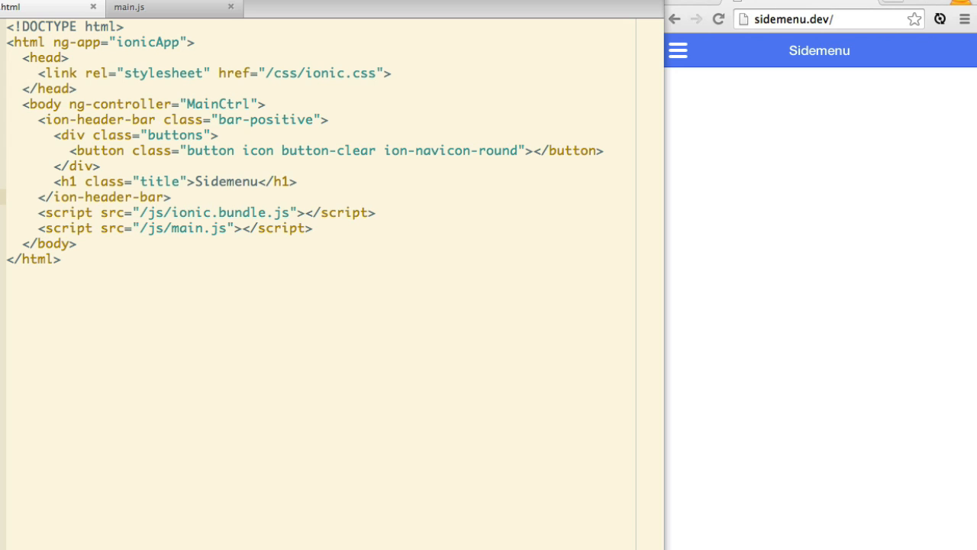
pyautogui.moveTo(126, 145)
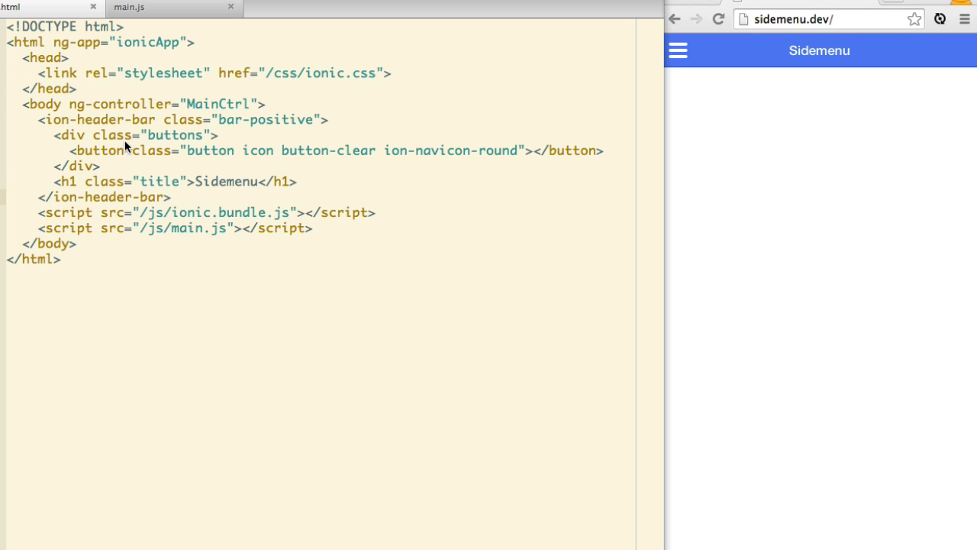
pyautogui.moveTo(366, 206)
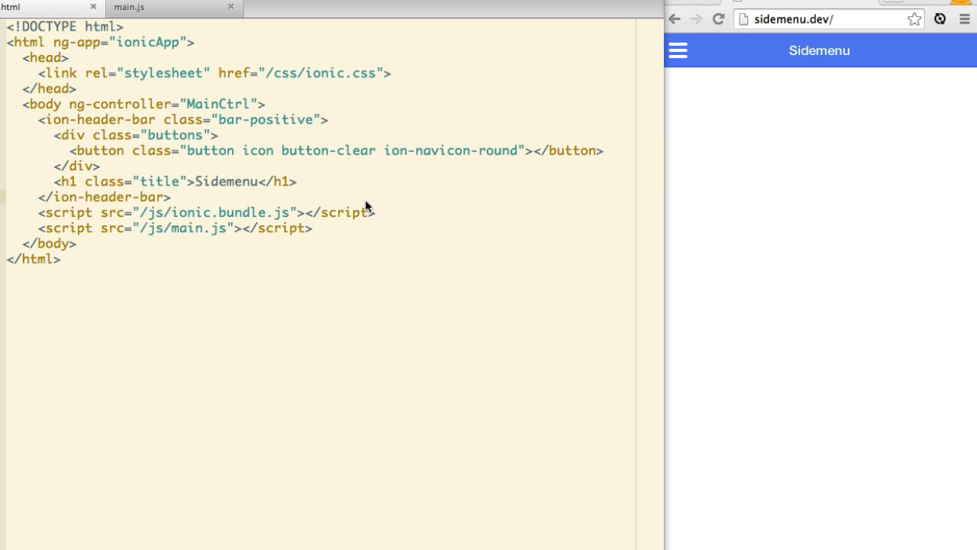
# Step: Add ng-click="toggleLeft()" to the header menu button in index.html via autocomplete
pyautogui.write('ng-click="toggleLeft()"></button>')
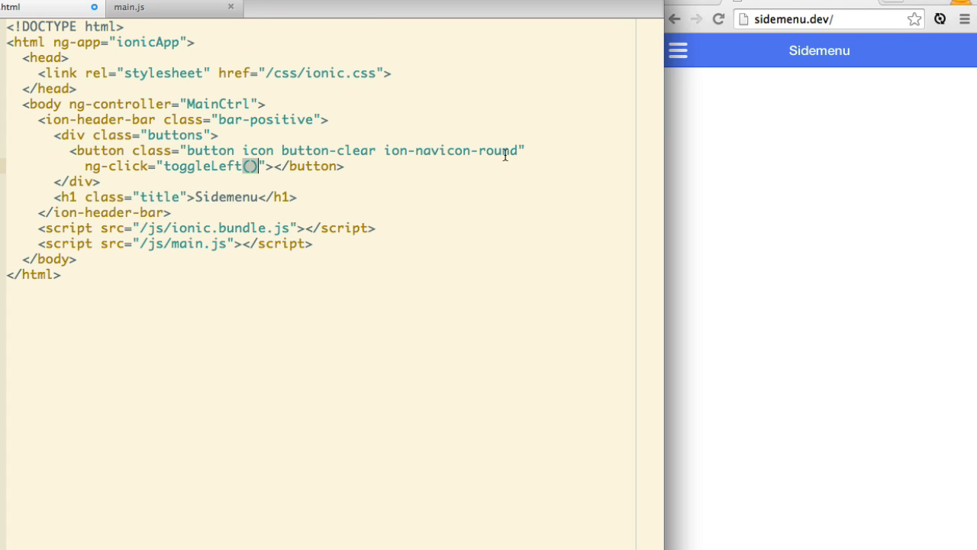
# Step: In main.js, inject $ionicSideMenuDelegate into MainCtrl's dependencies
pyautogui.click(174, 6)
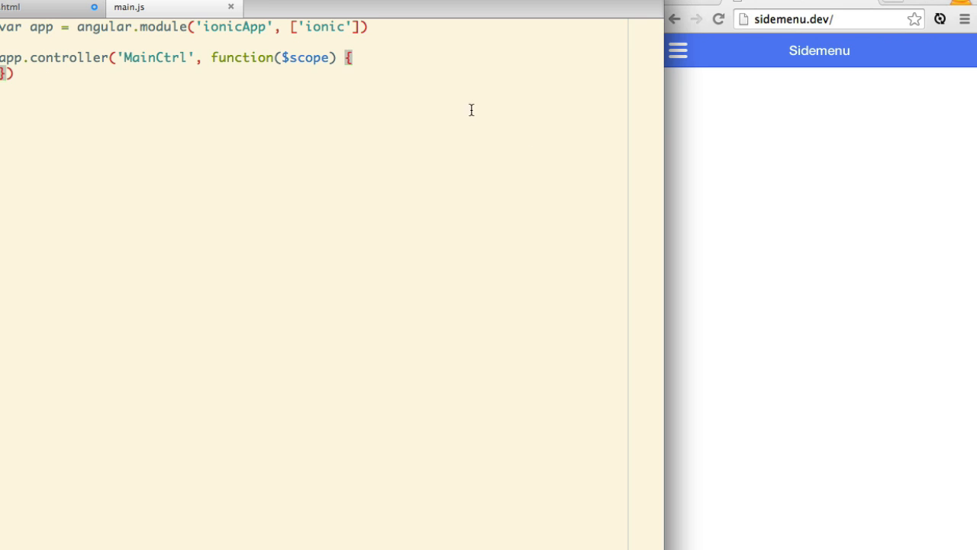
pyautogui.write(', $ionicSideMenuDelega')
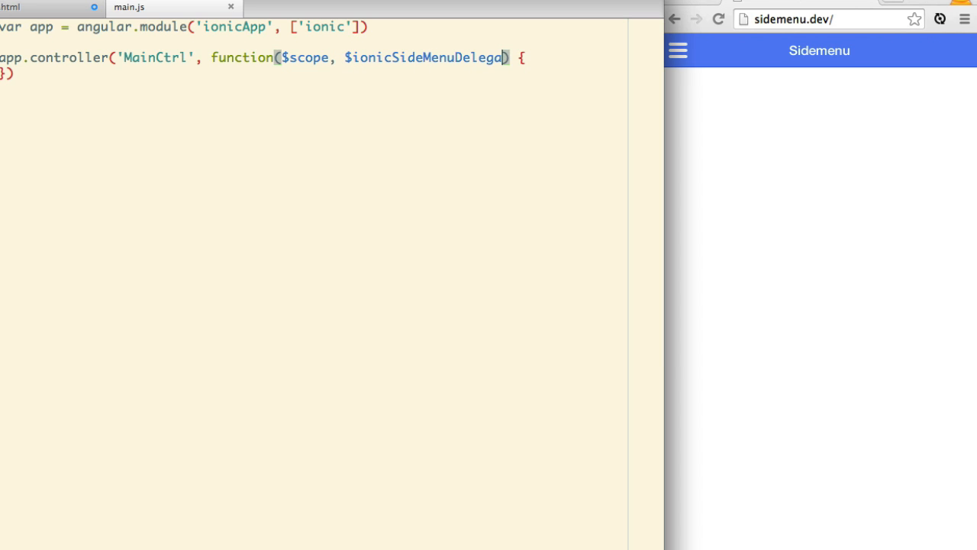
pyautogui.write('te')
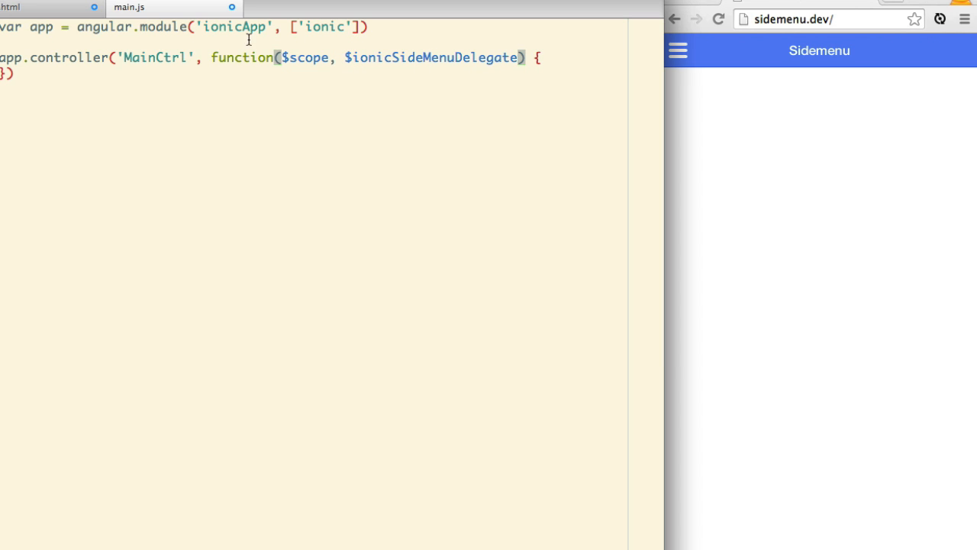
# Step: Define $scope.toggleLeft as a function calling $ionicSideMenuDelegate.toggleLeft()
pyautogui.write('$scope.')
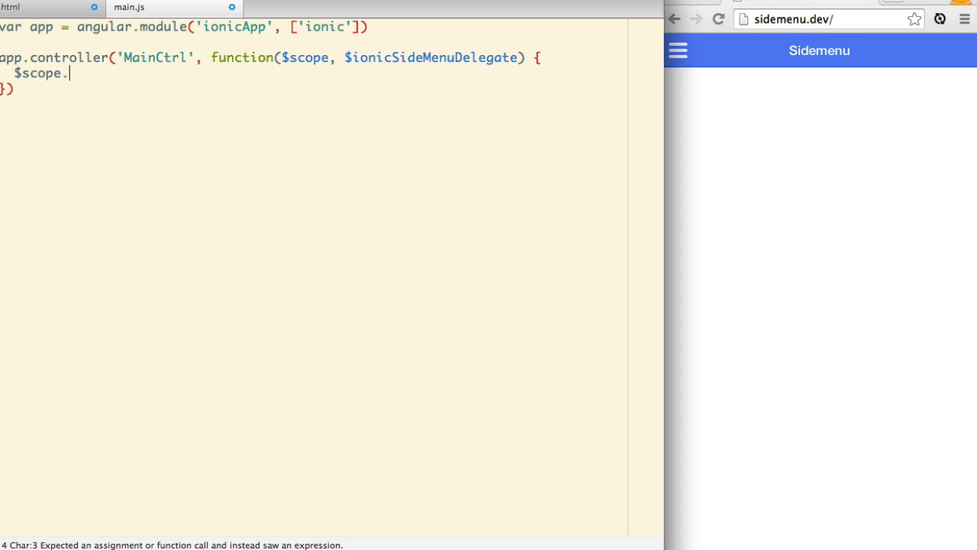
pyautogui.write('toggleLeft = fu')
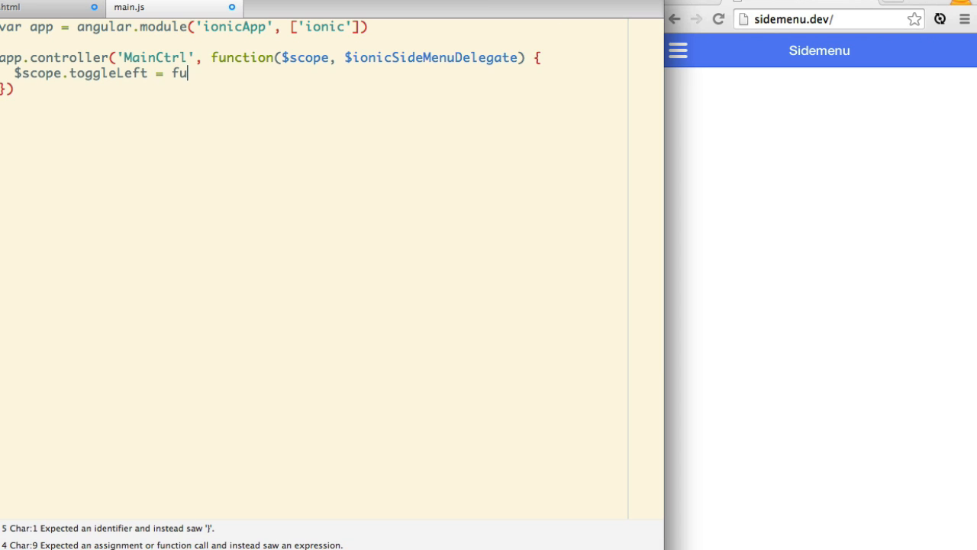
pyautogui.write('nction() {')
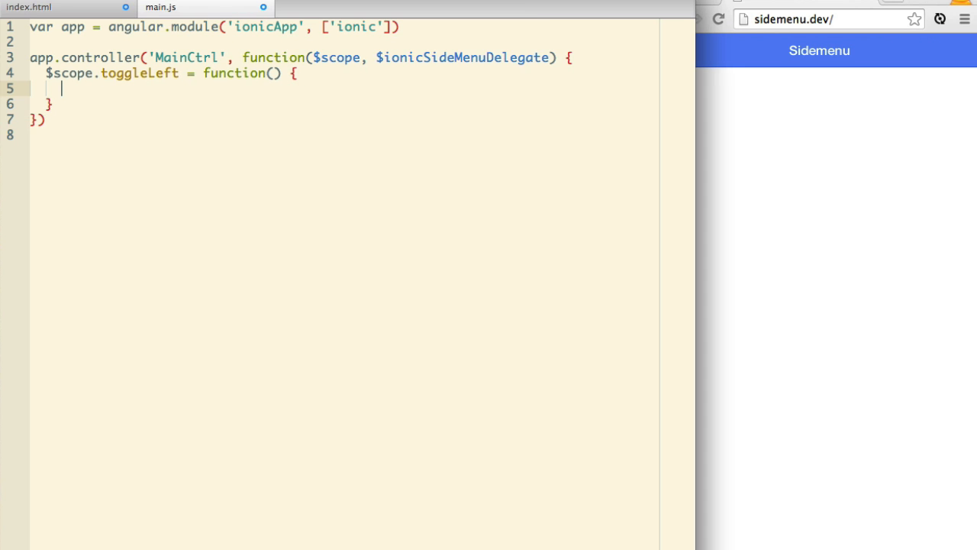
pyautogui.write('$ionic')
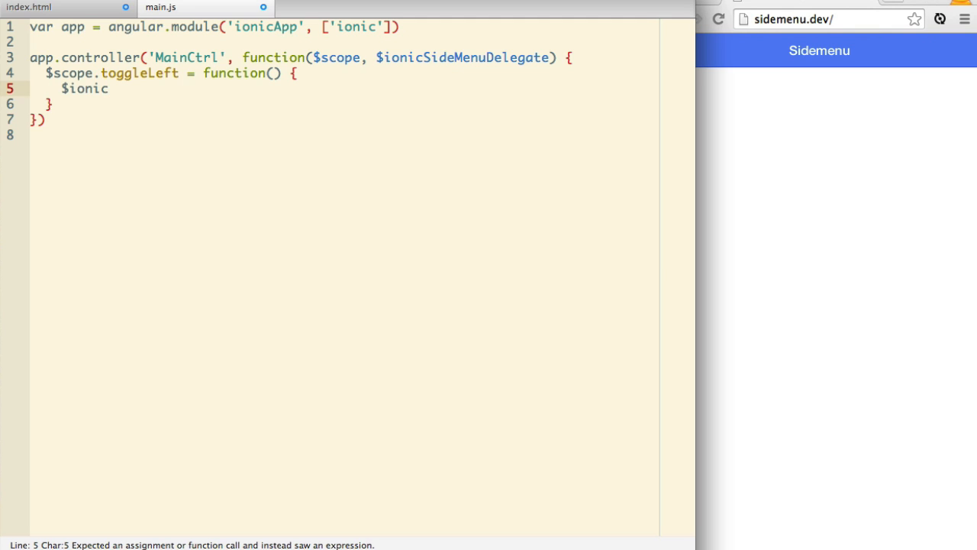
pyautogui.write('SideMenuDelegate.')
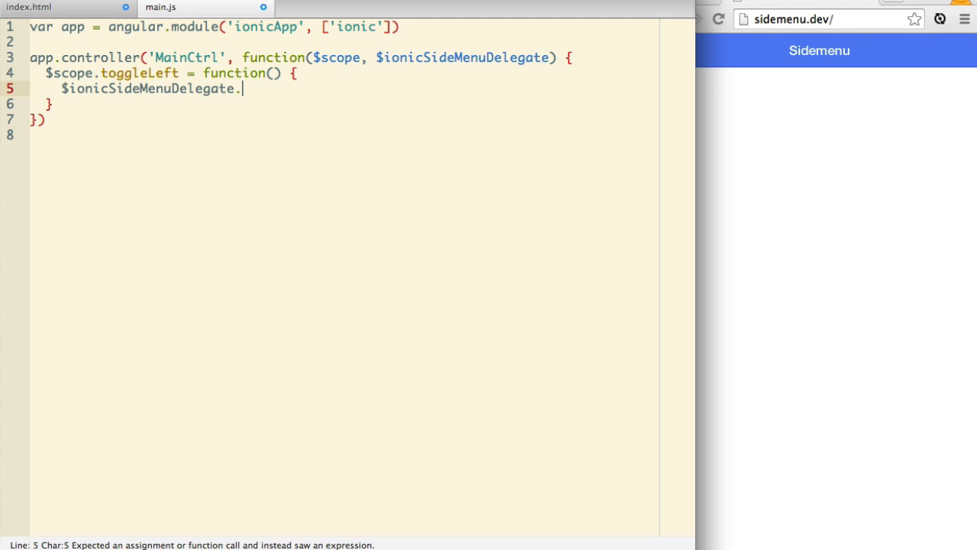
pyautogui.write('toggleLeft()')
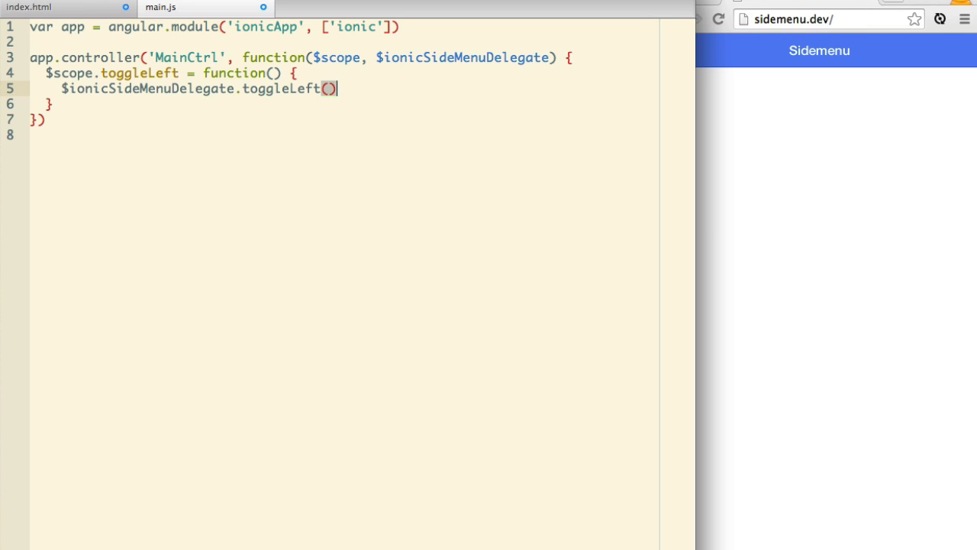
# Step: In index.html, add <ion-side-menus> opening and closing tags below </ion-header-bar>
pyautogui.click(64, 6)
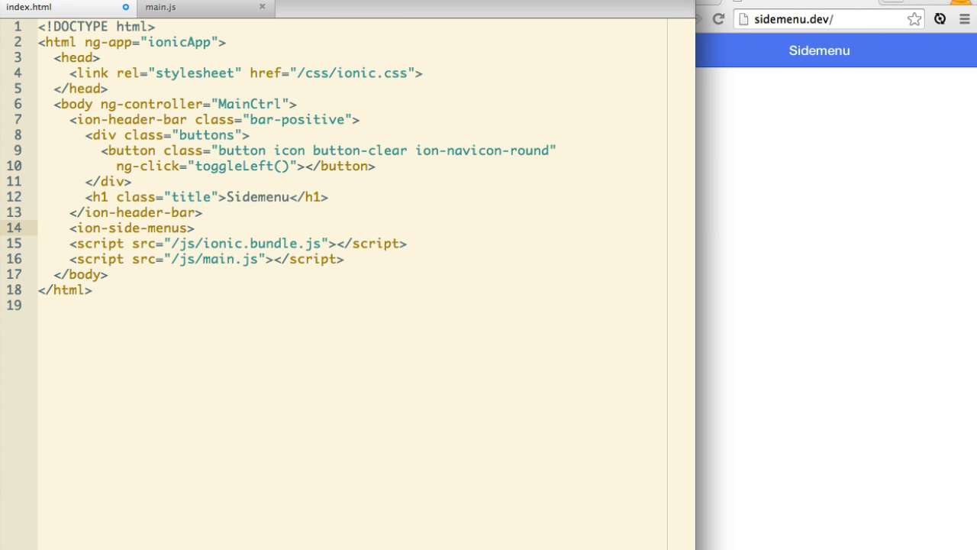
pyautogui.write('</ioni')
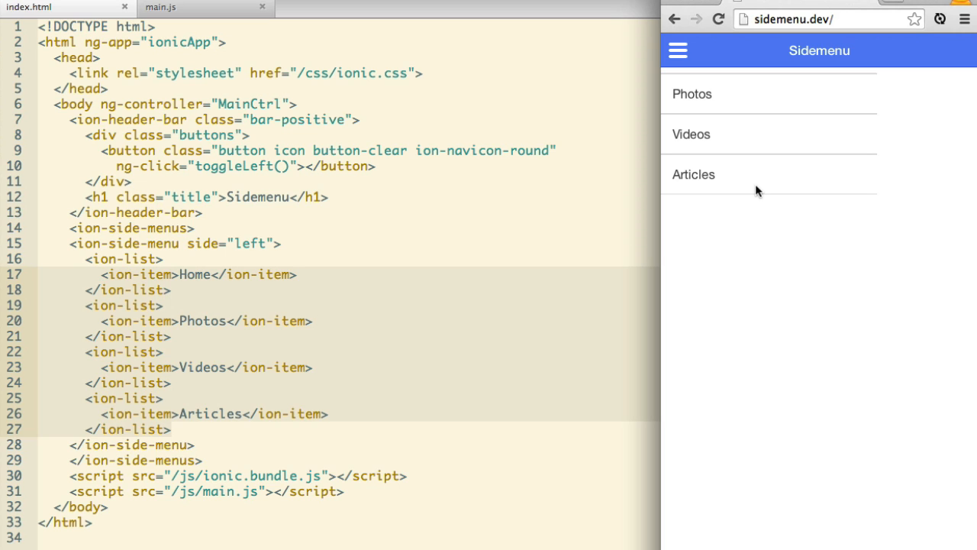
pyautogui.moveTo(519, 134)
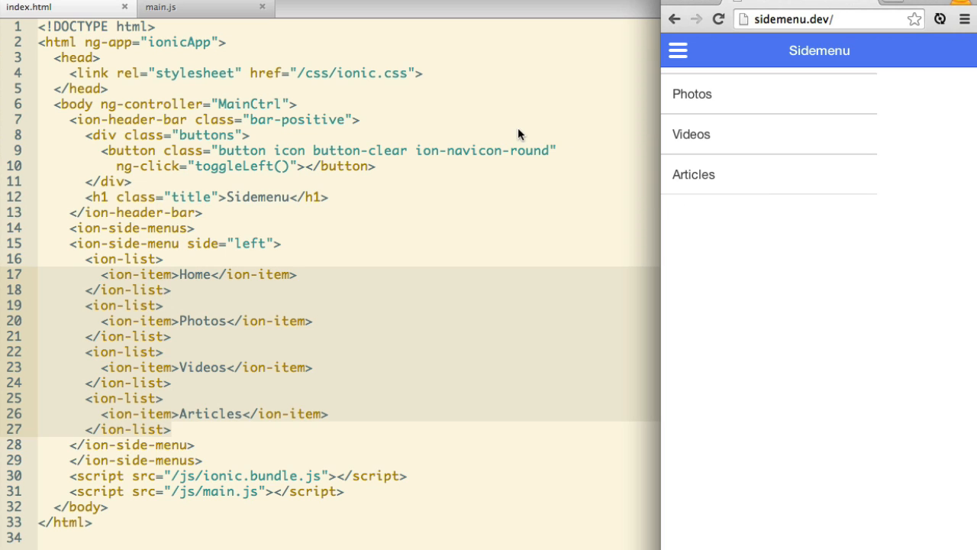
pyautogui.moveTo(271, 181)
pyautogui.write('<')
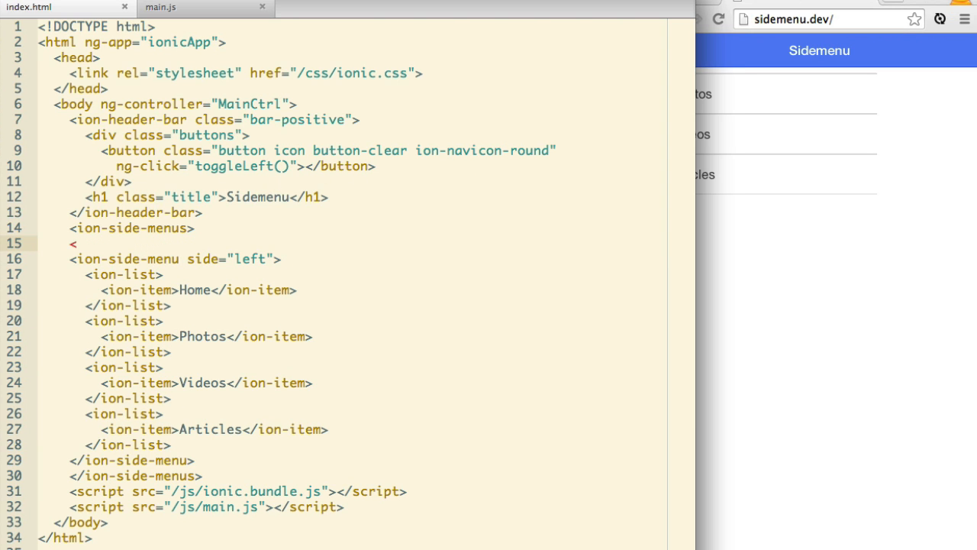
# Step: Wrap ion-header-bar in <ion-side-menu-content> tags inside ion-side-menus
pyautogui.write('ion-side-menu-content>')
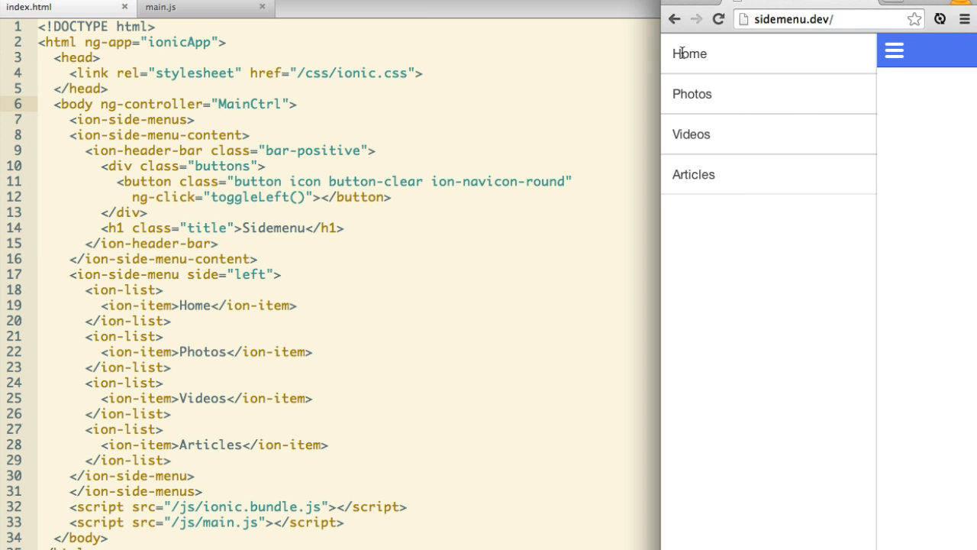
pyautogui.moveTo(684, 52)
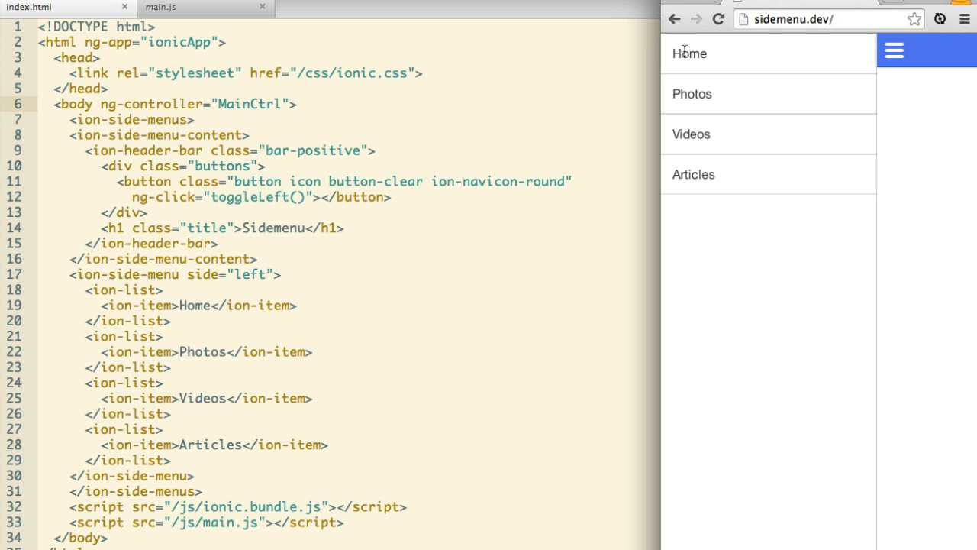